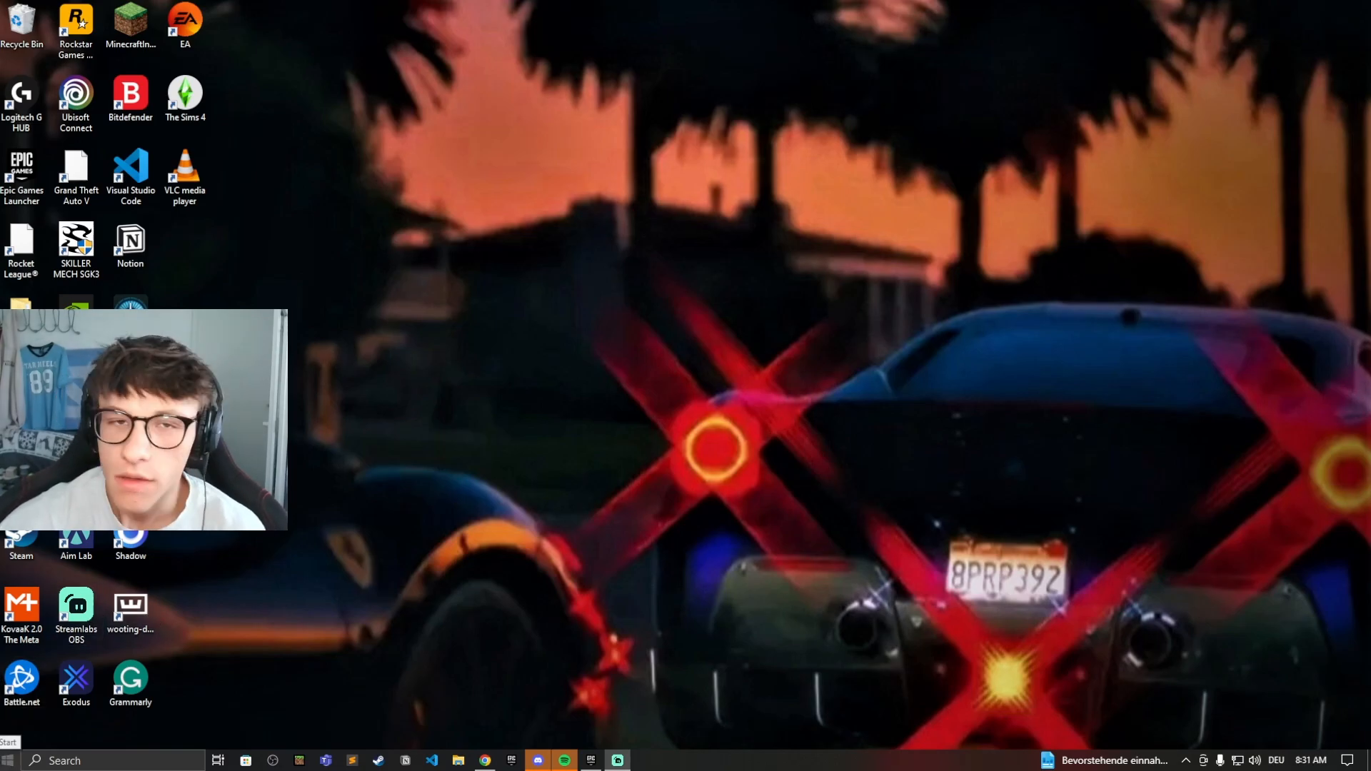
- Open Windows Settings from the Start menu and go to Accounts
click(8, 759)
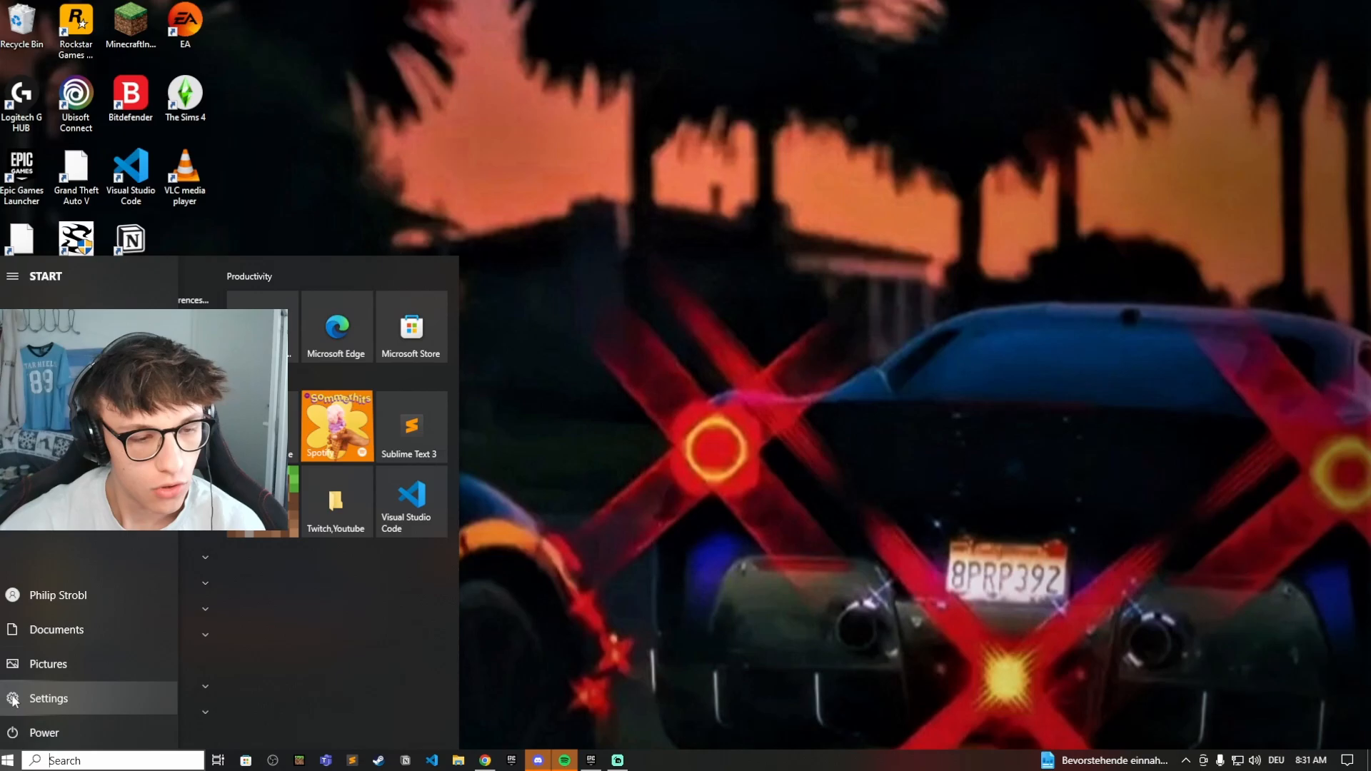
click(48, 698)
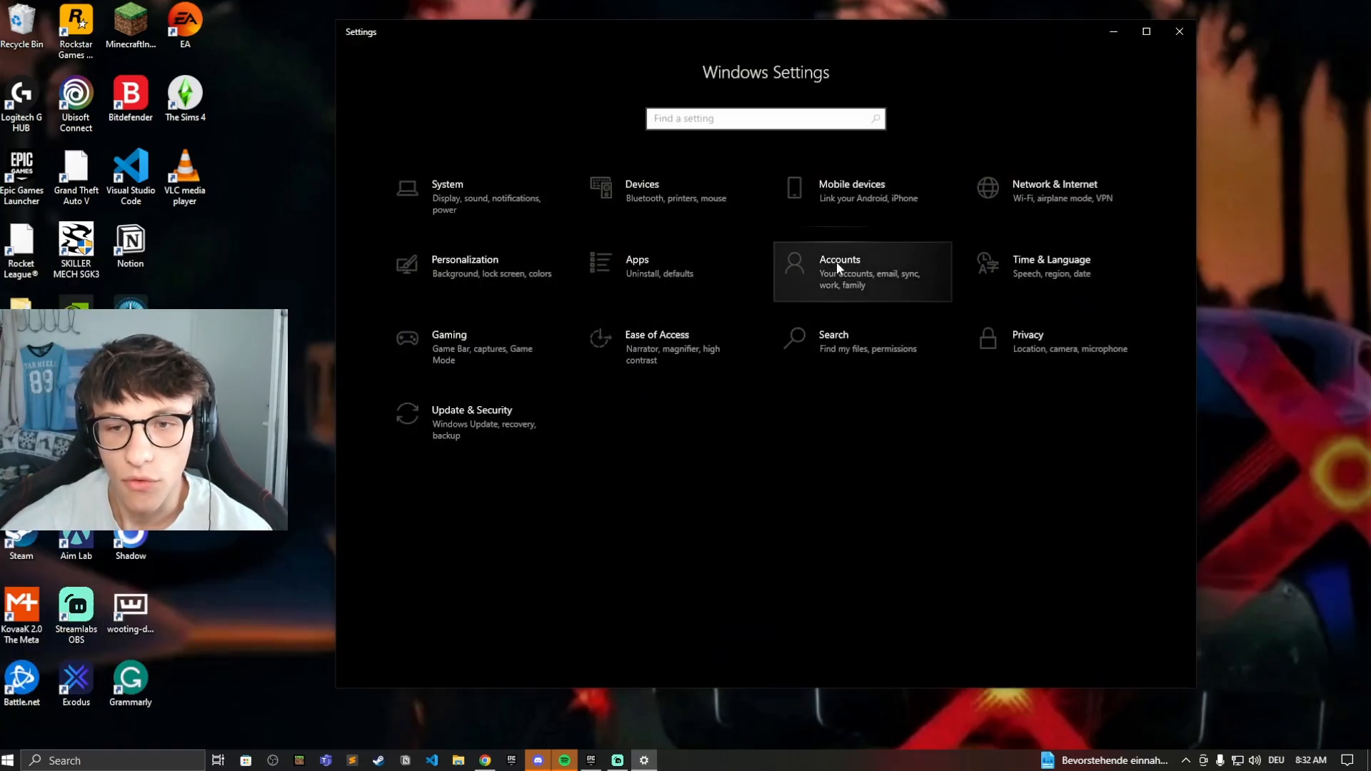
click(838, 271)
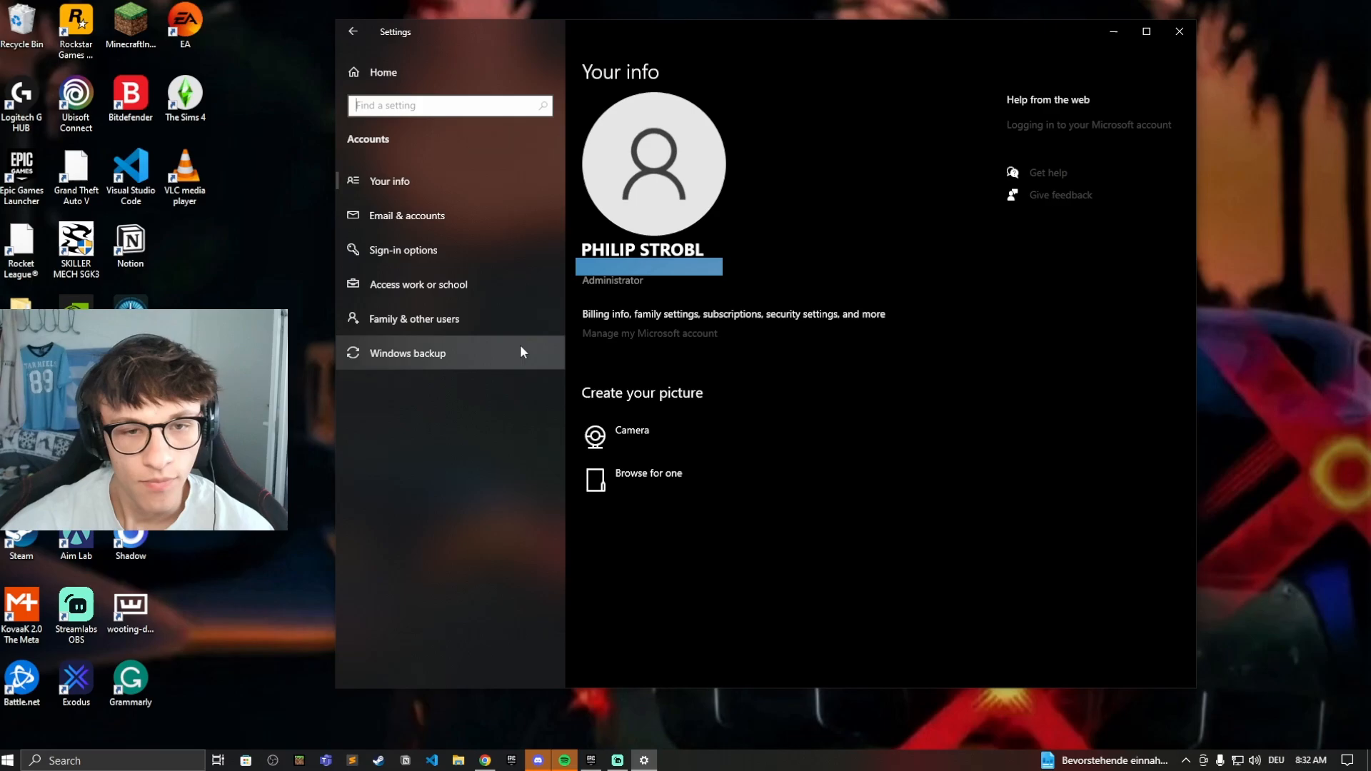
mouse_move(429, 324)
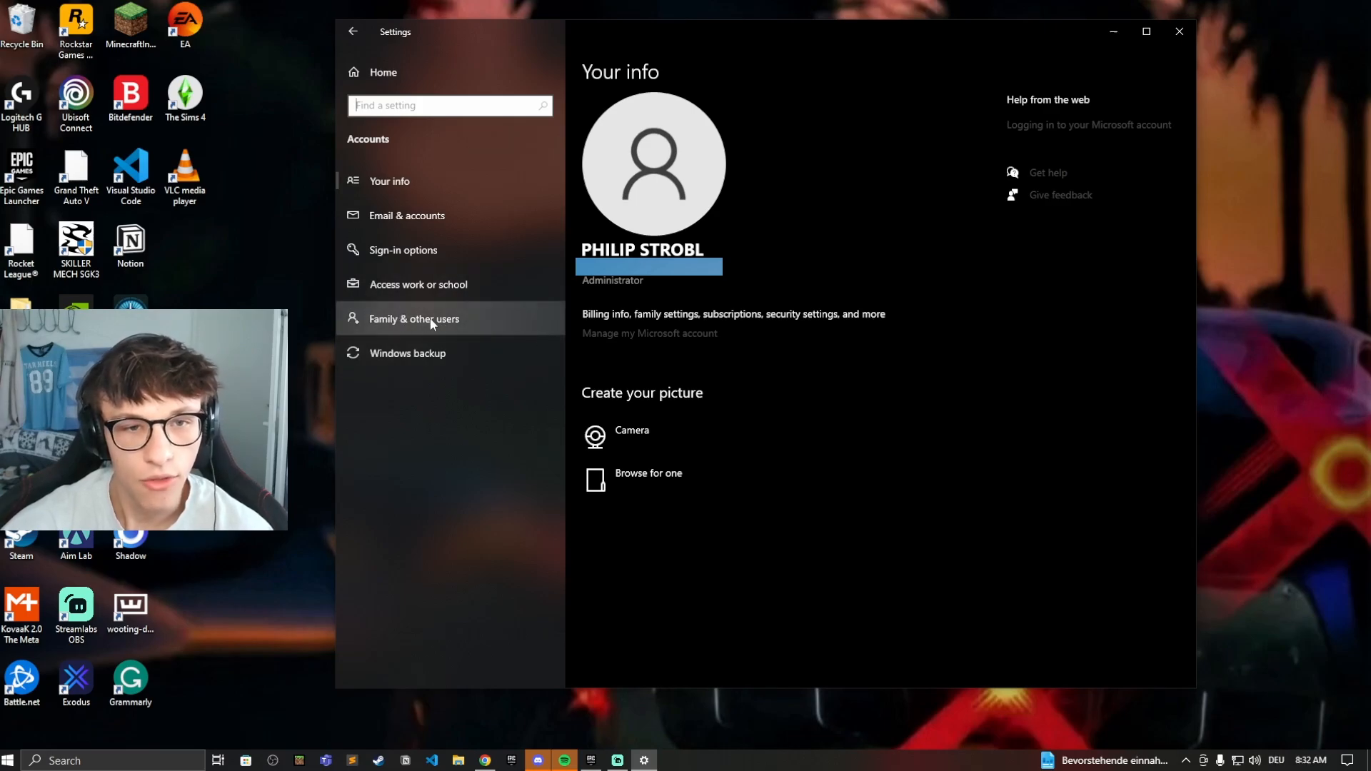
- Go to Family & other users and start adding someone else to this PC
click(414, 319)
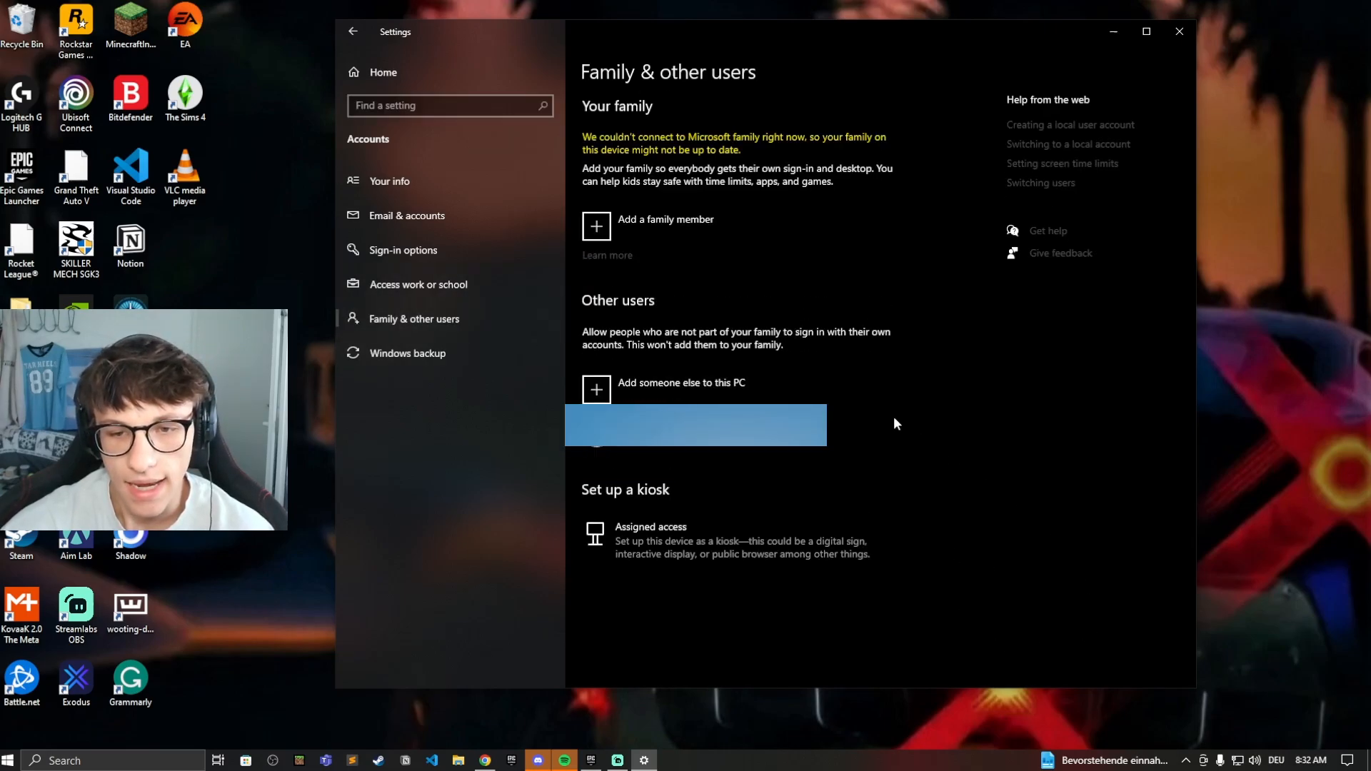
mouse_move(927, 232)
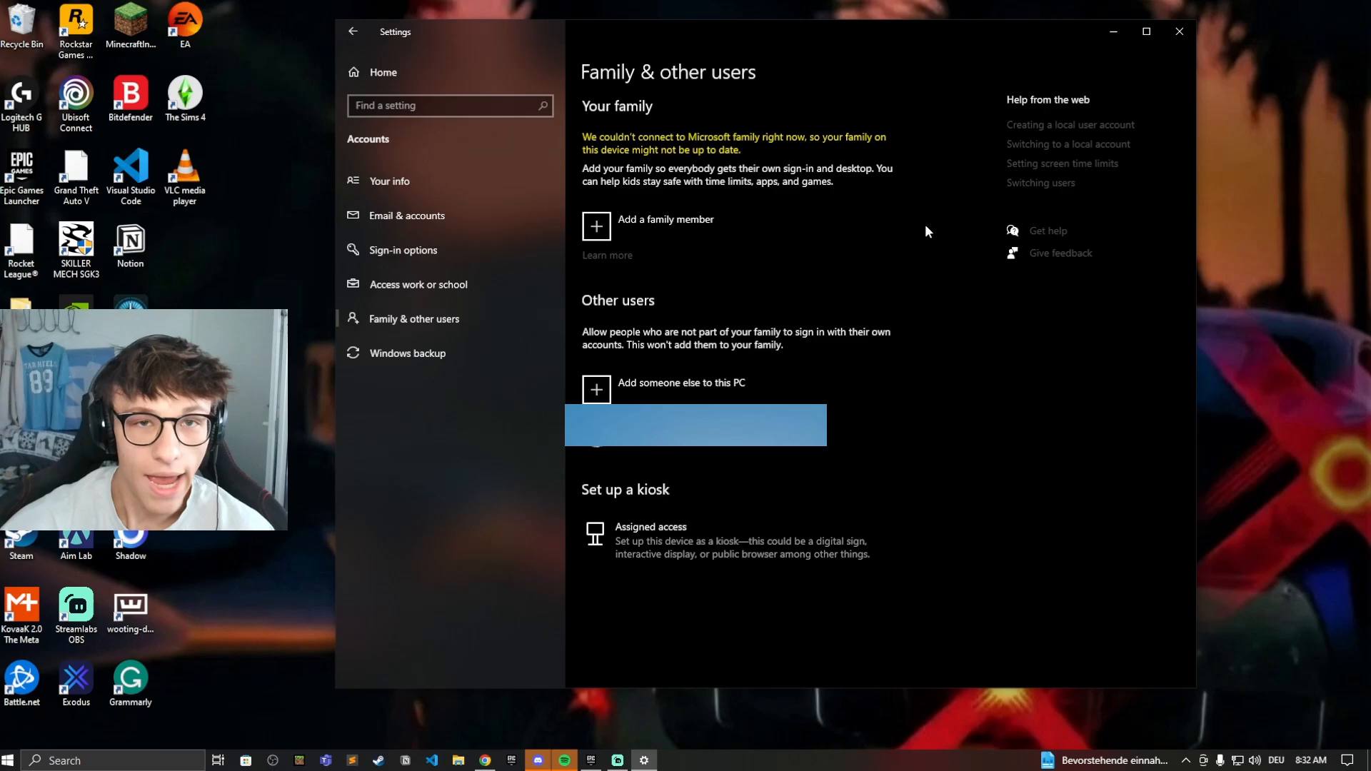
mouse_move(643, 389)
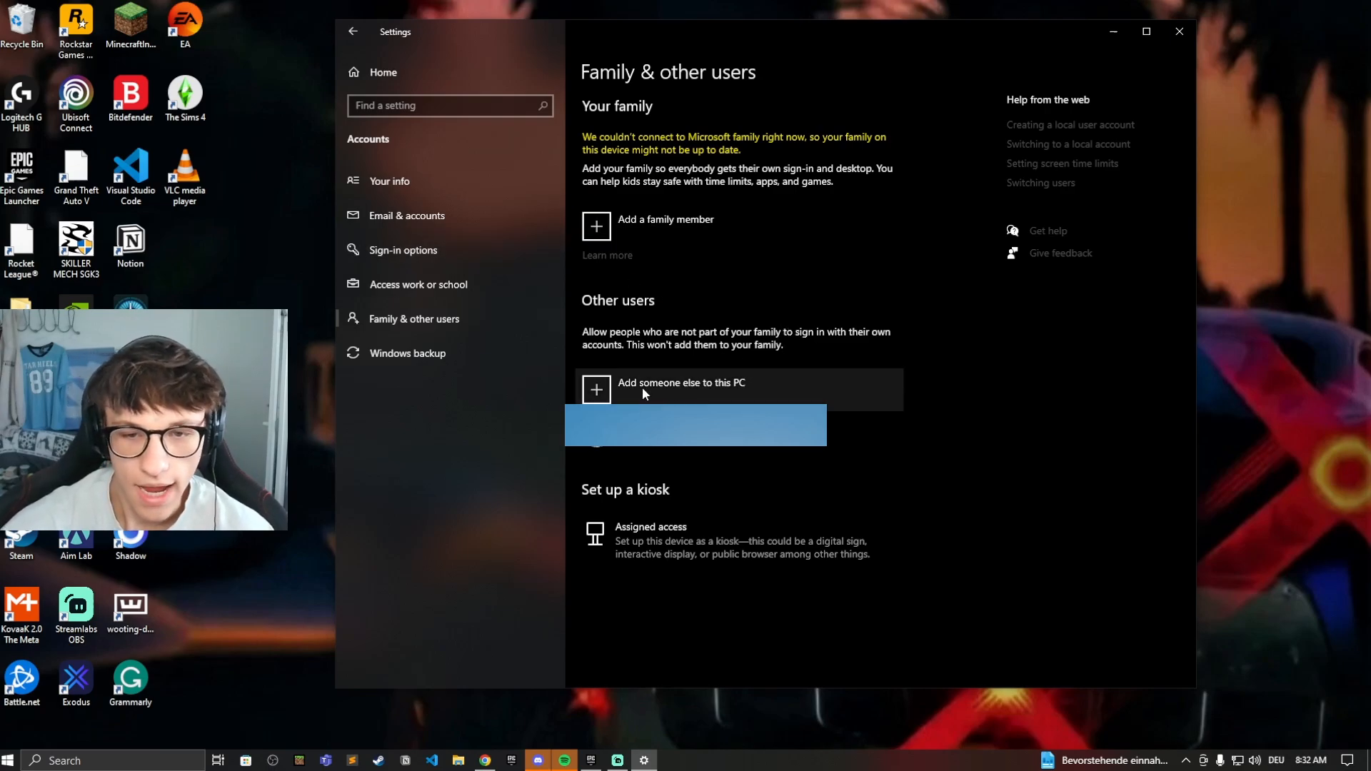
click(681, 389)
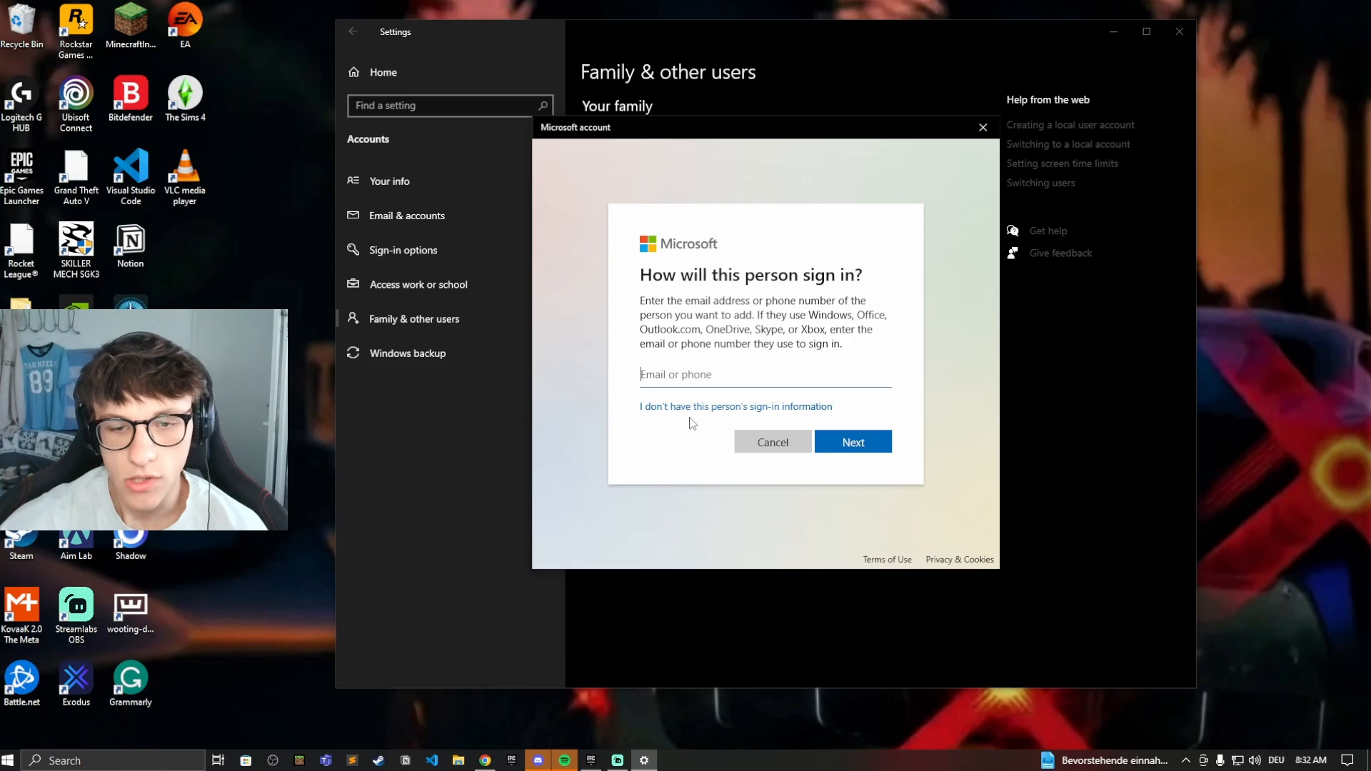
- Create a local user named 'test' without a Microsoft account
click(735, 405)
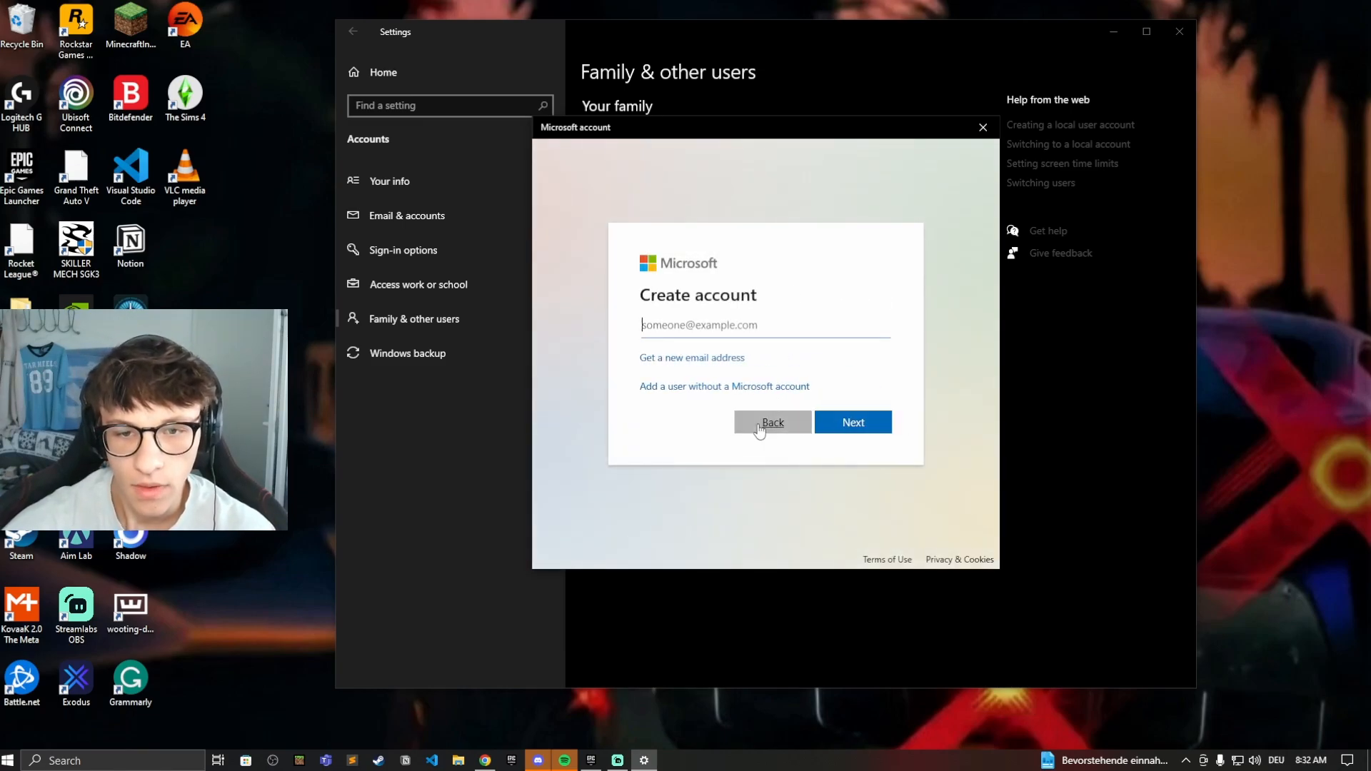
mouse_move(743, 394)
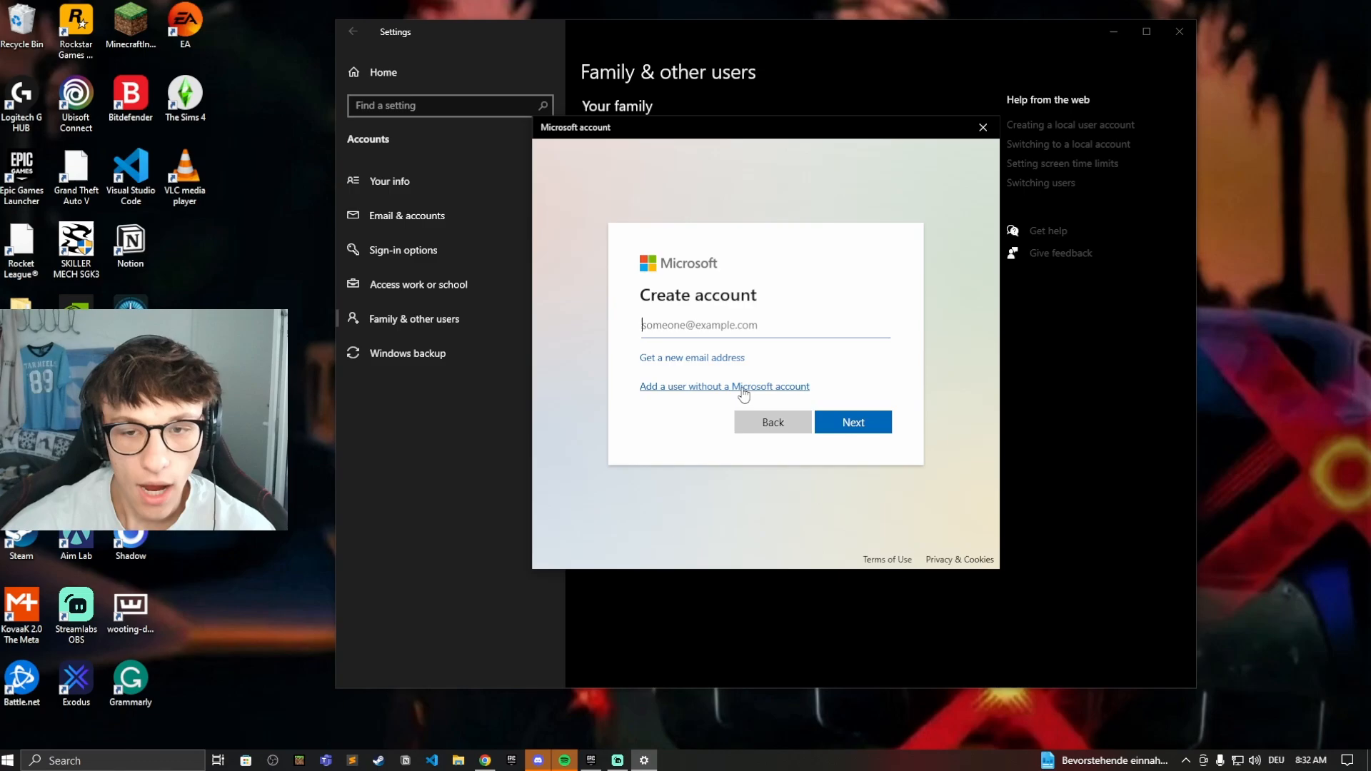
click(724, 385)
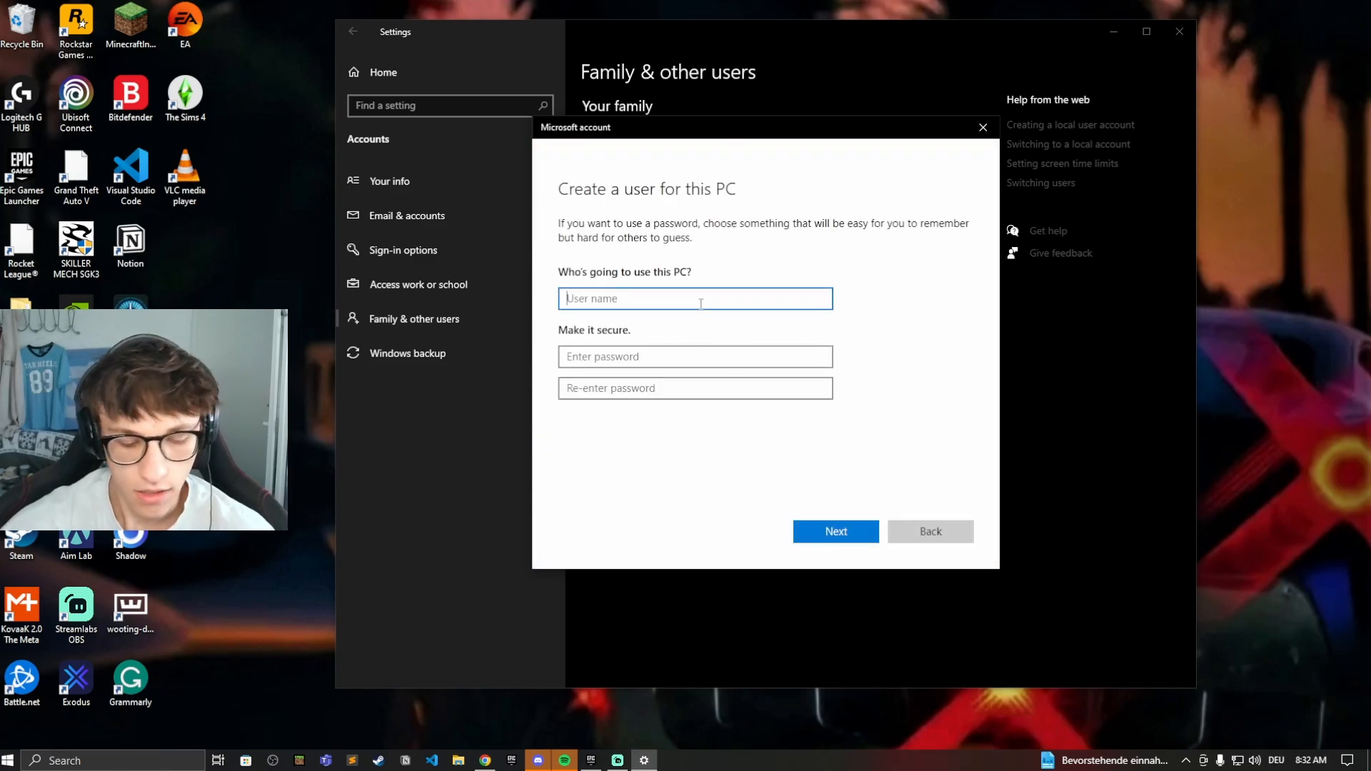
text(s)
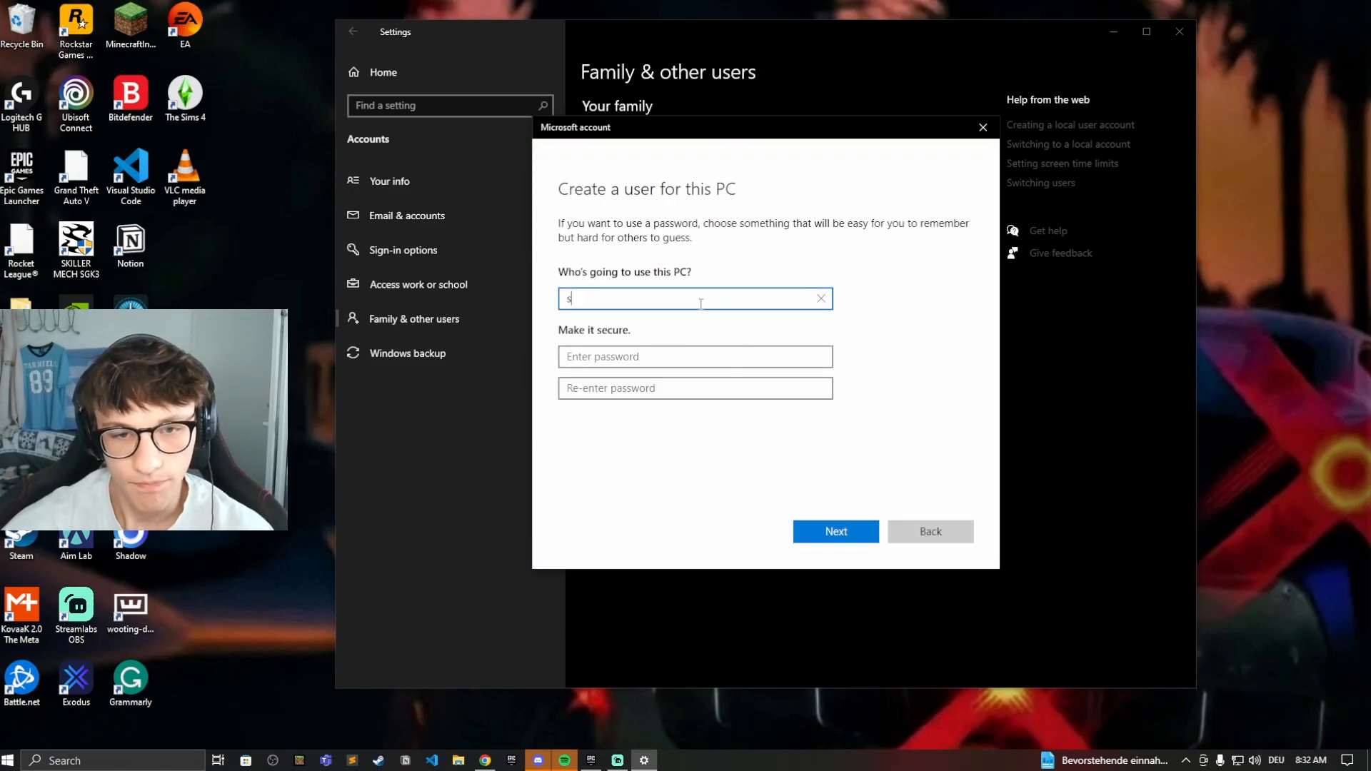
text(t)
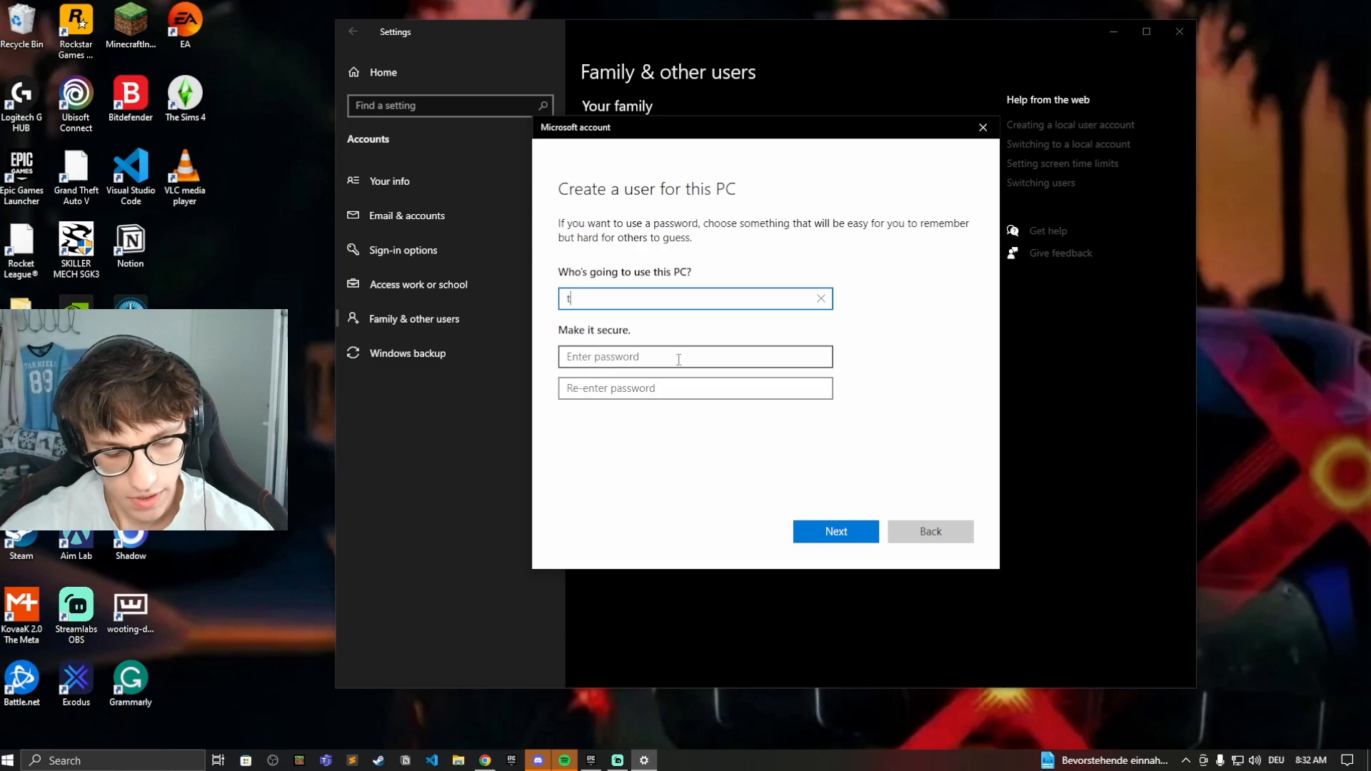
text(est)
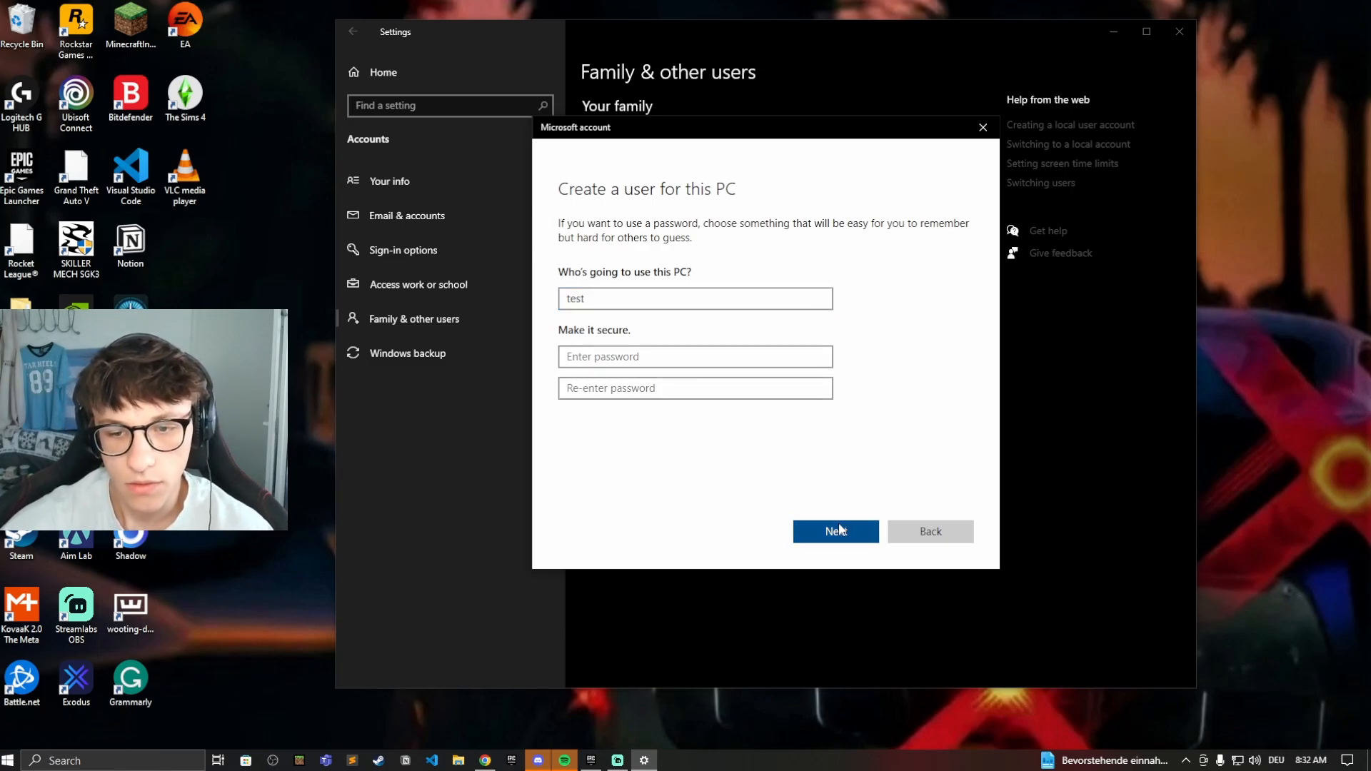
click(835, 531)
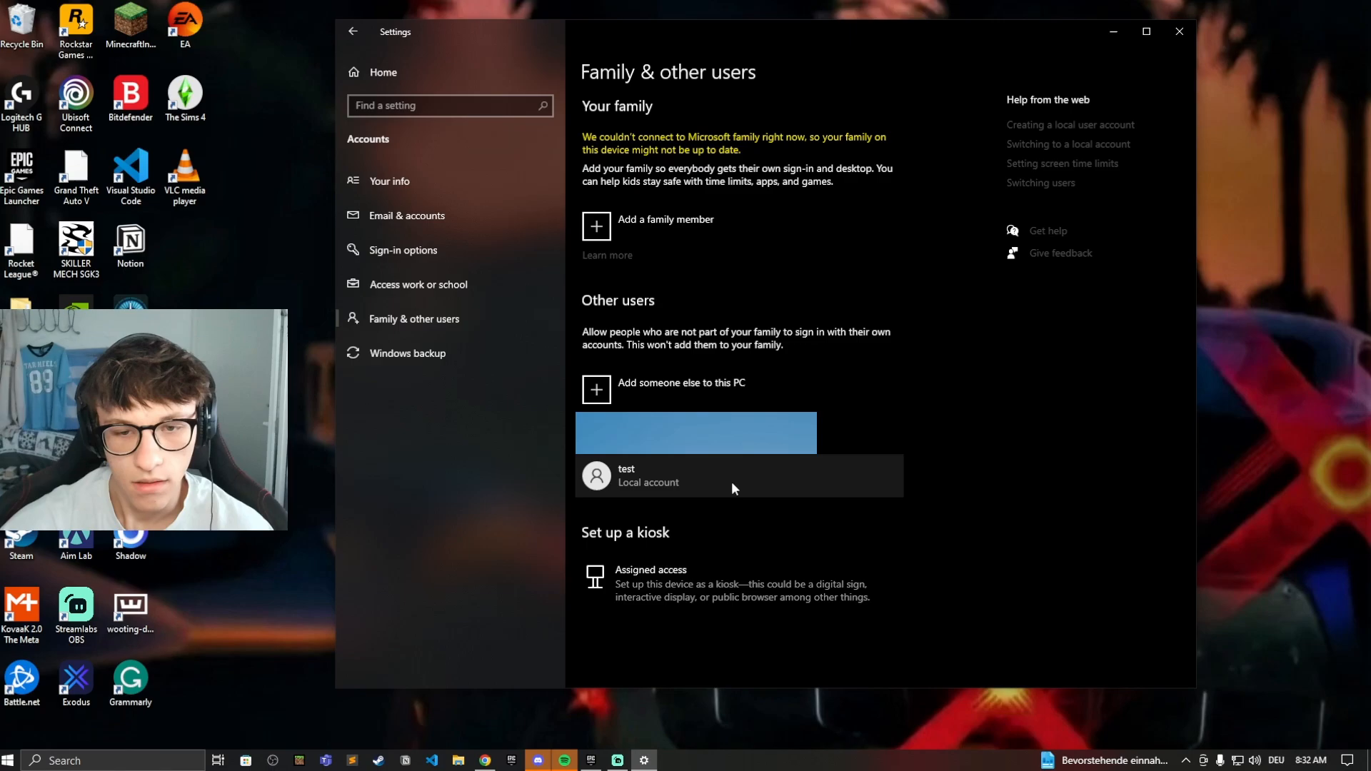
- Change the 'test' account type to Administrator
click(695, 476)
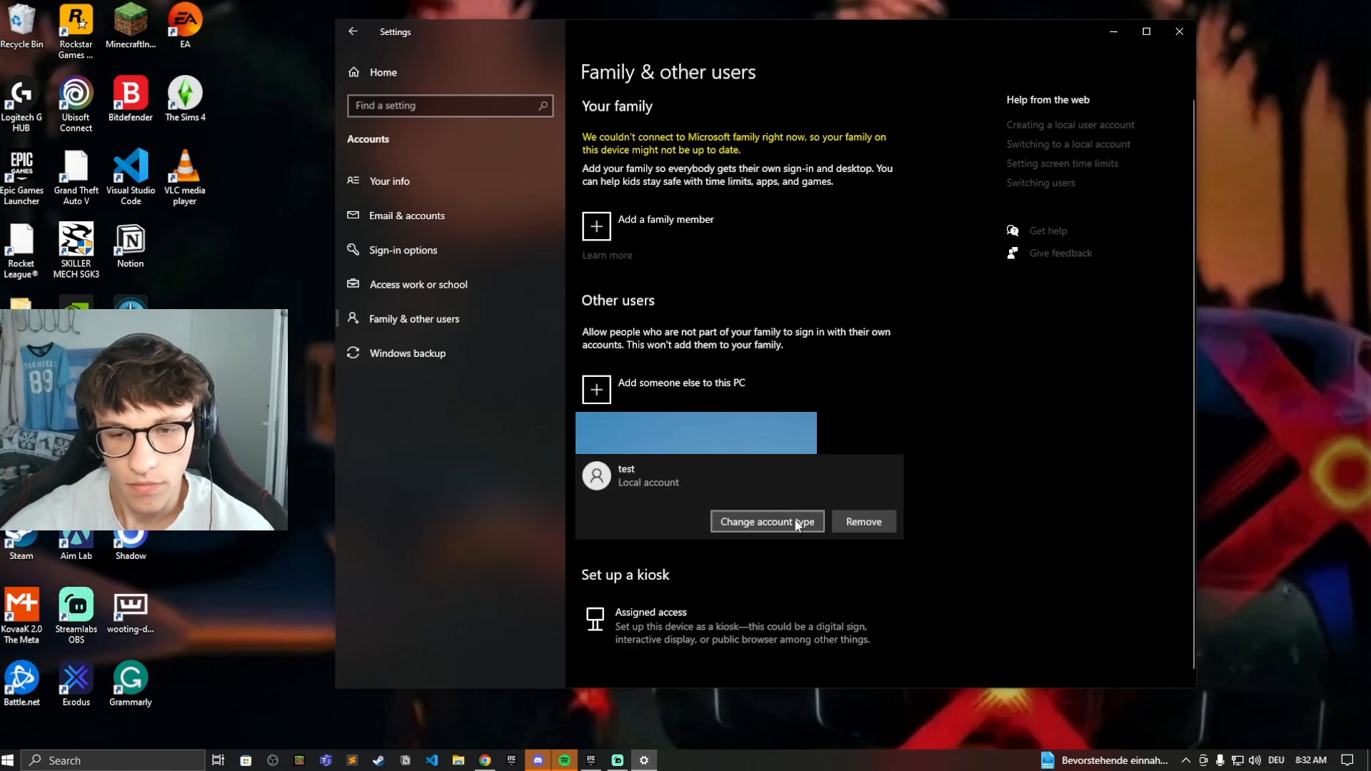
click(766, 521)
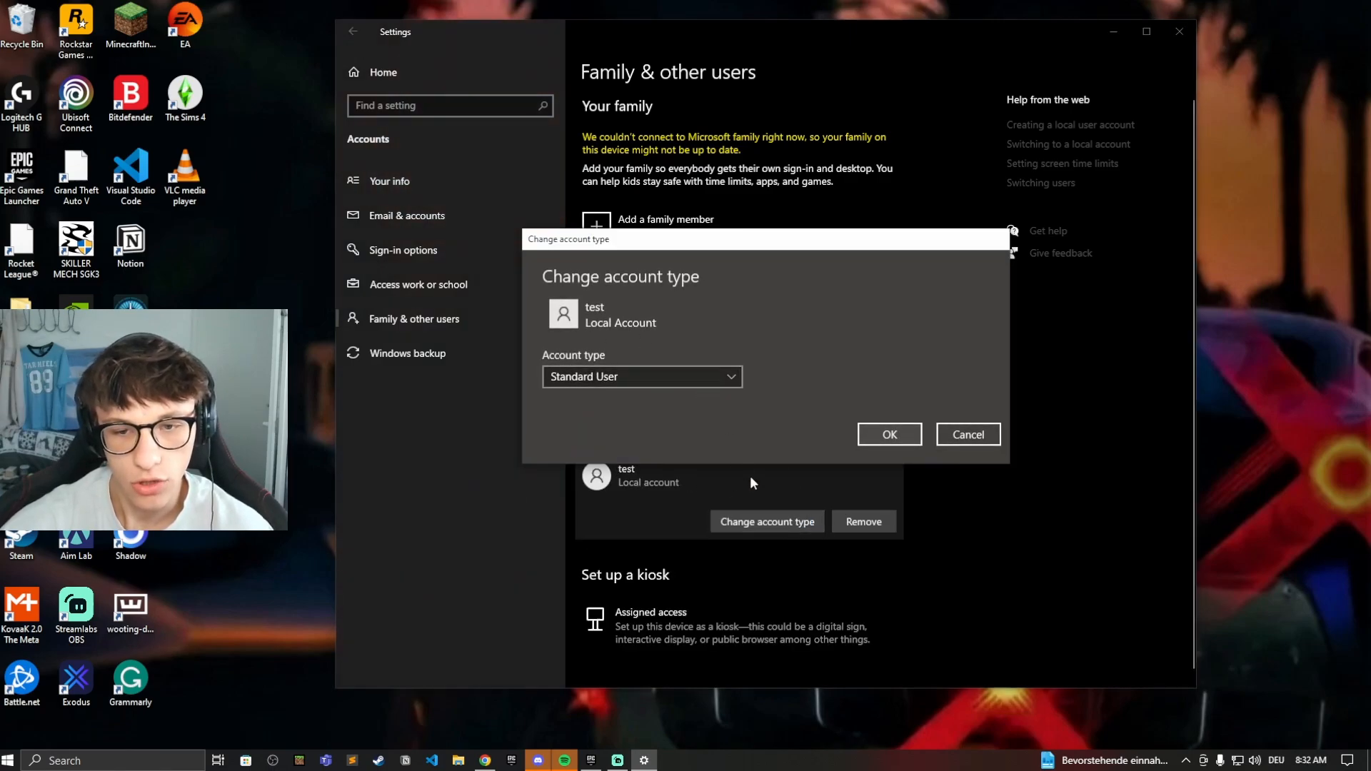
click(642, 376)
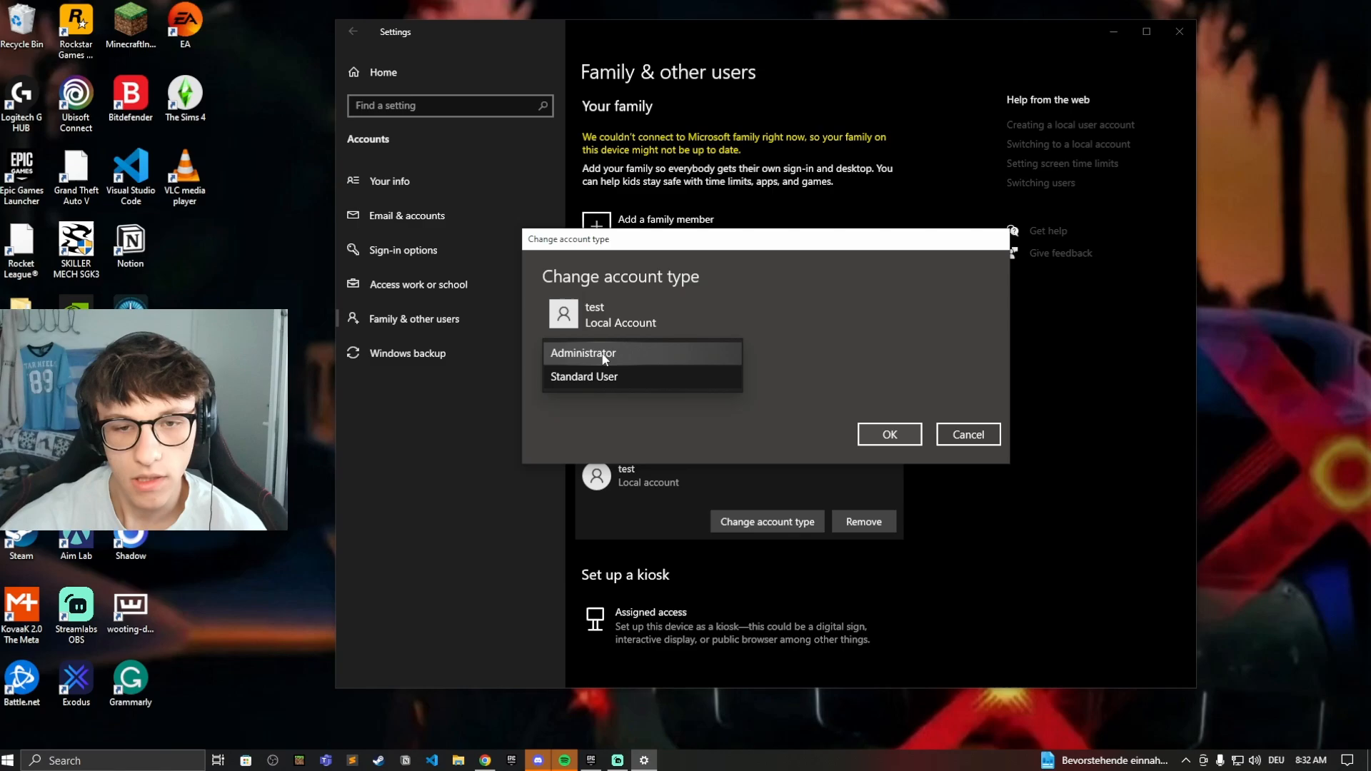
click(583, 352)
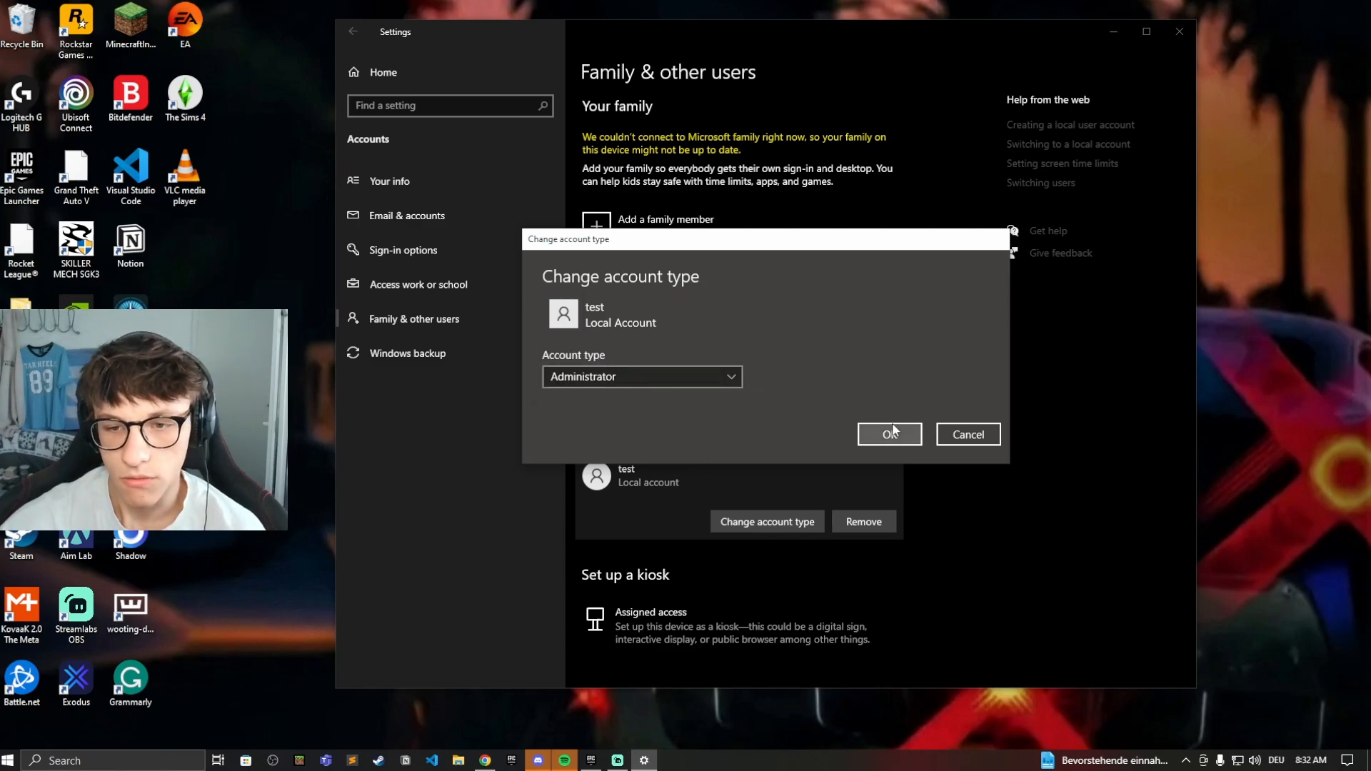
click(889, 435)
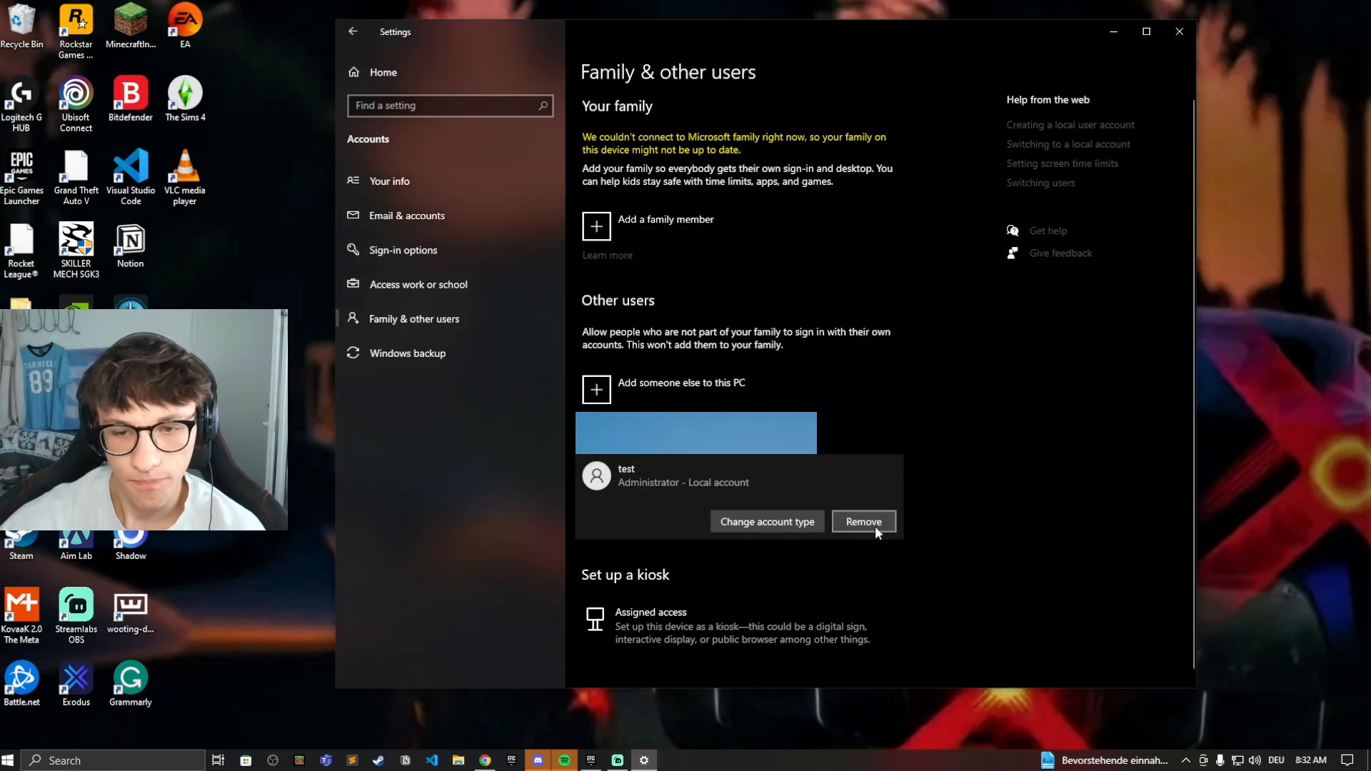
mouse_move(1013, 526)
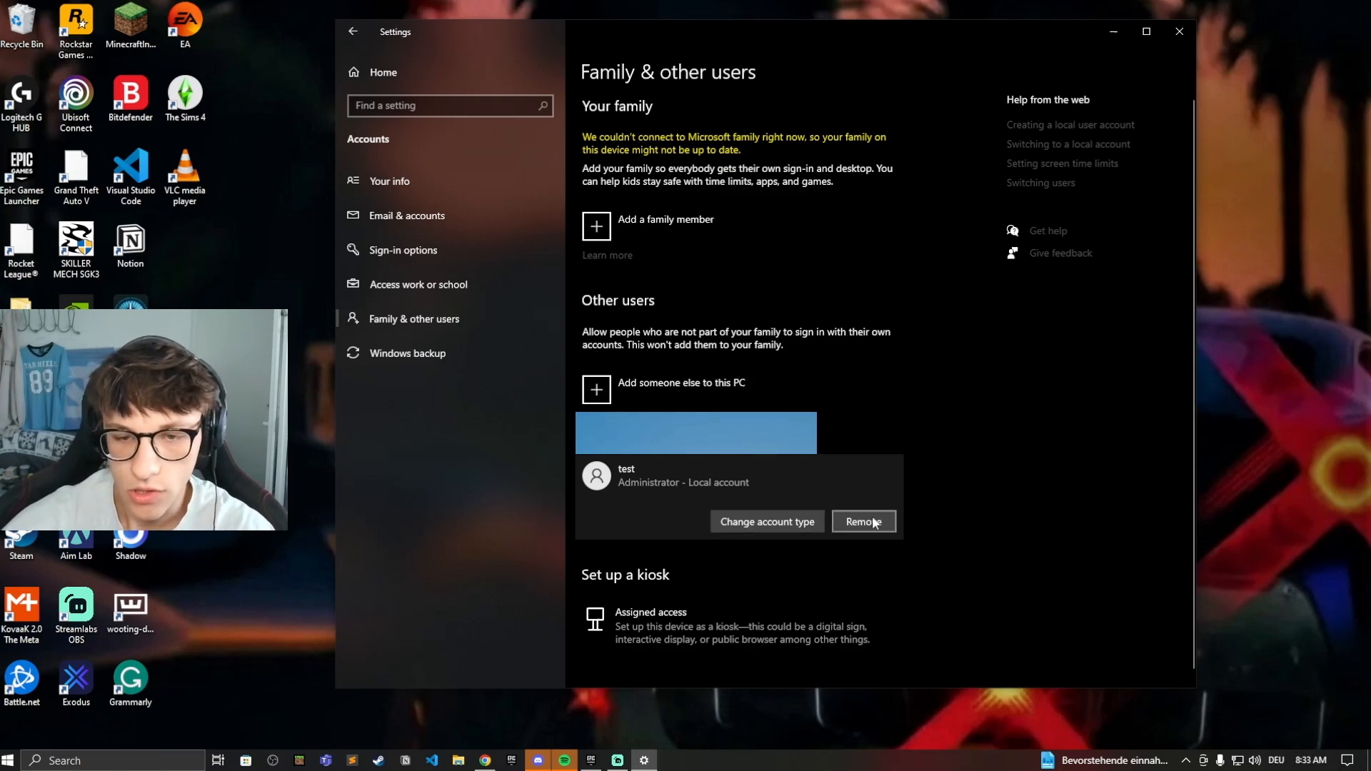
- Remove the 'test' account, deleting its account and data
click(862, 521)
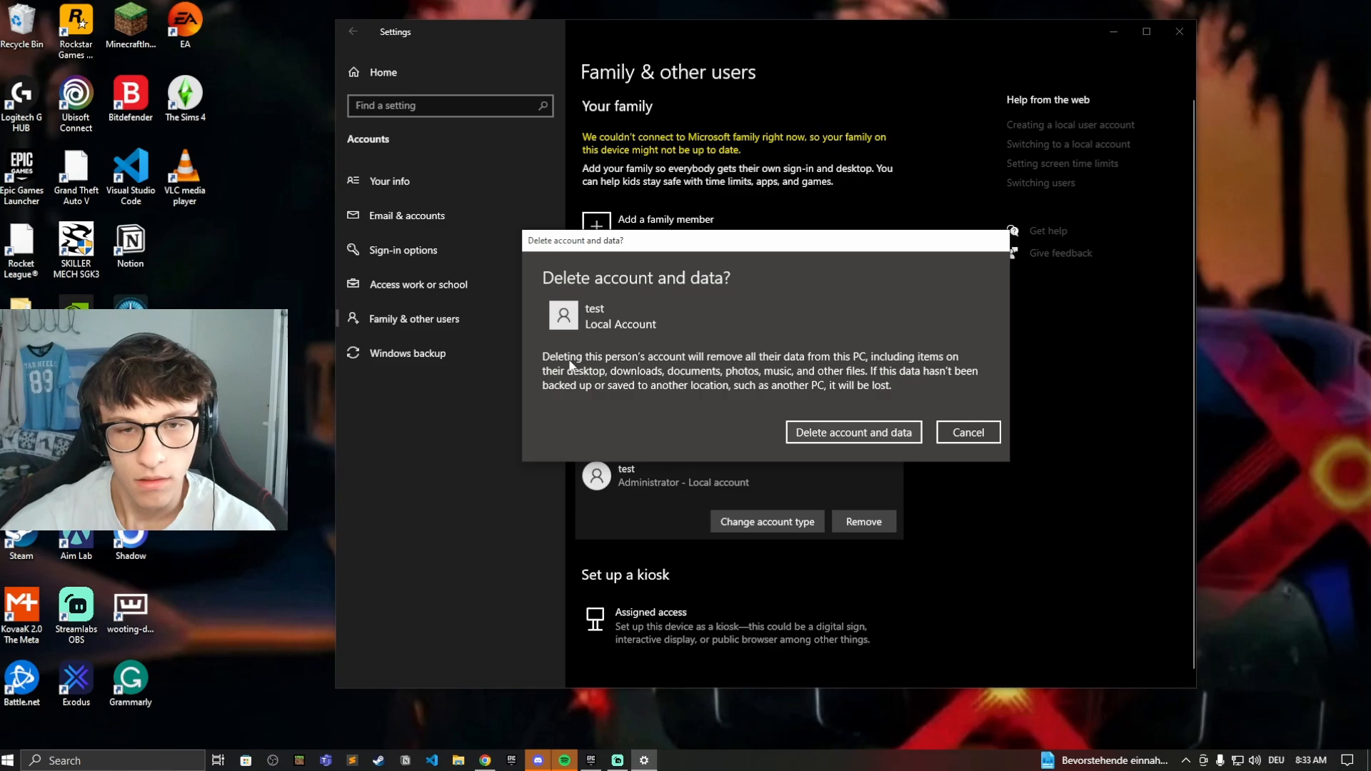
mouse_move(934, 455)
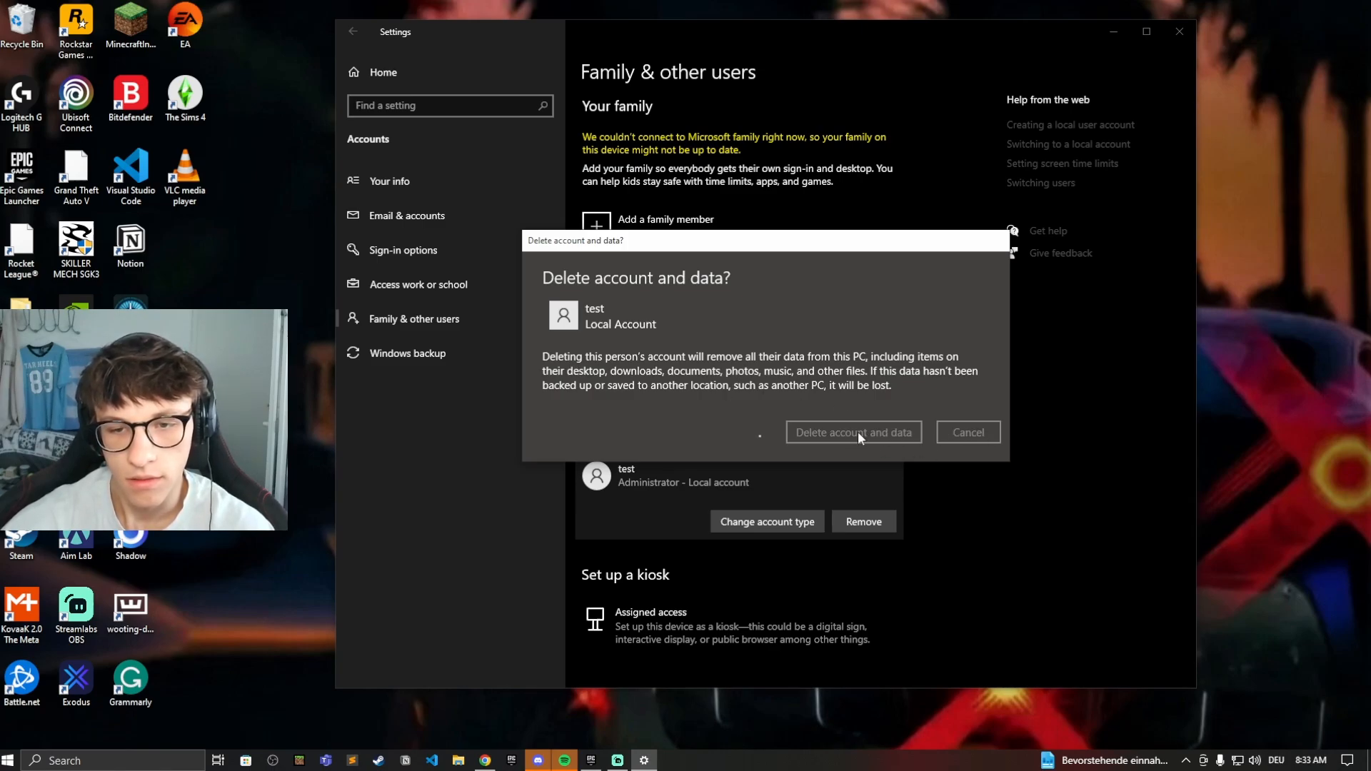
click(853, 432)
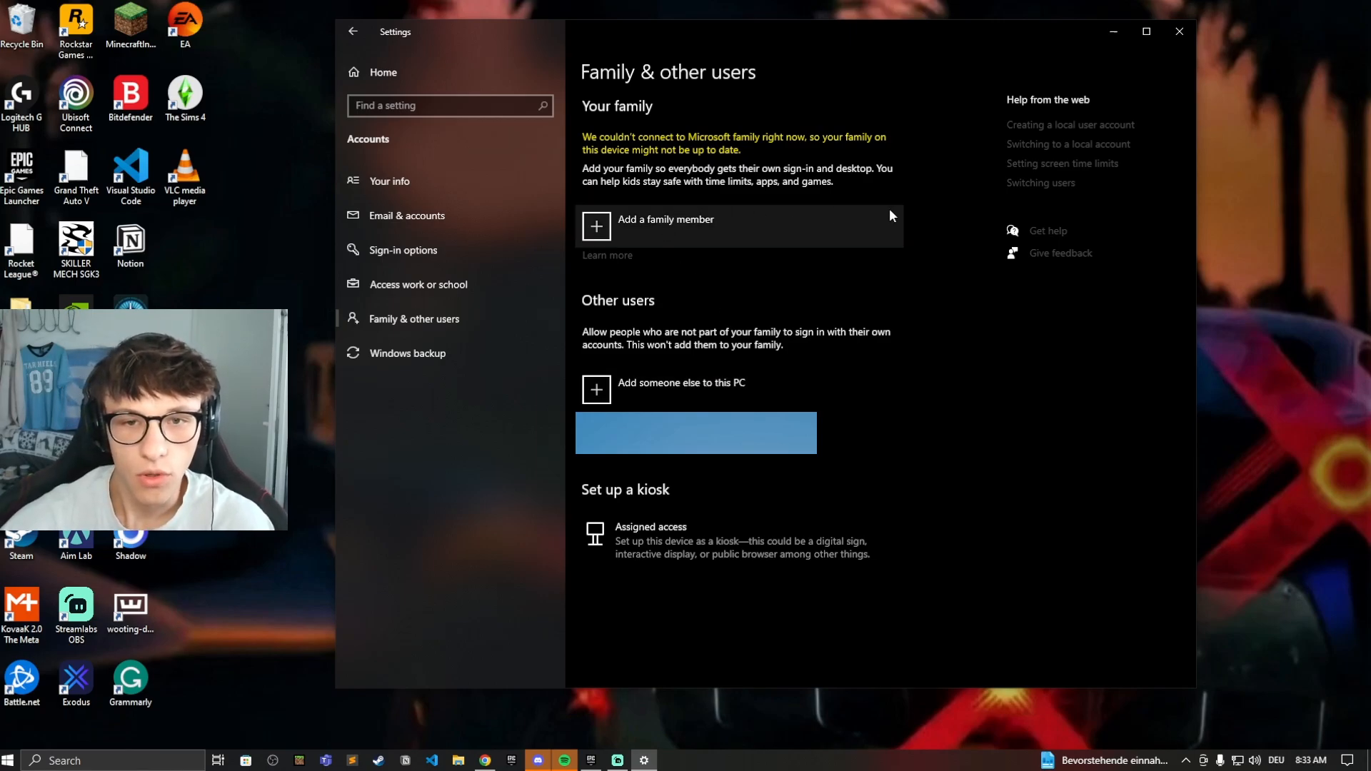
mouse_move(730, 406)
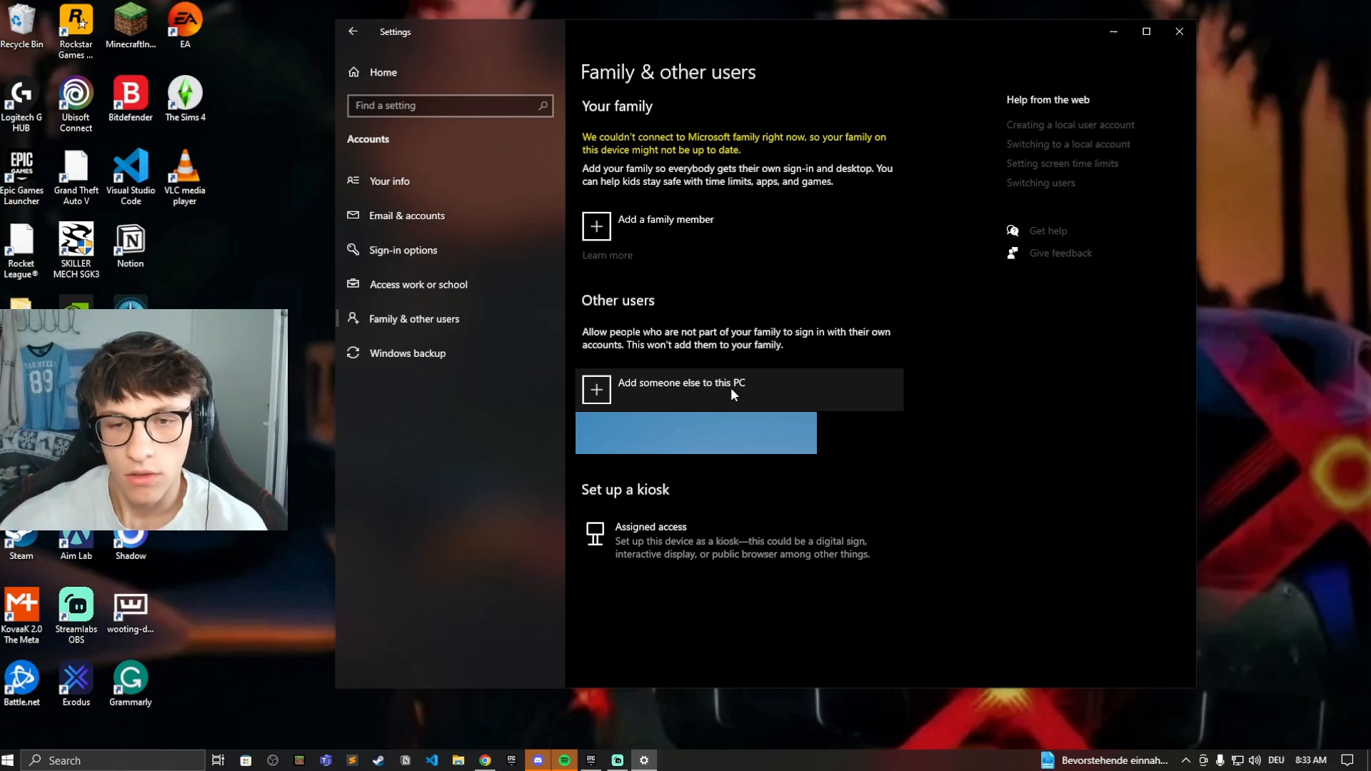
mouse_move(748, 467)
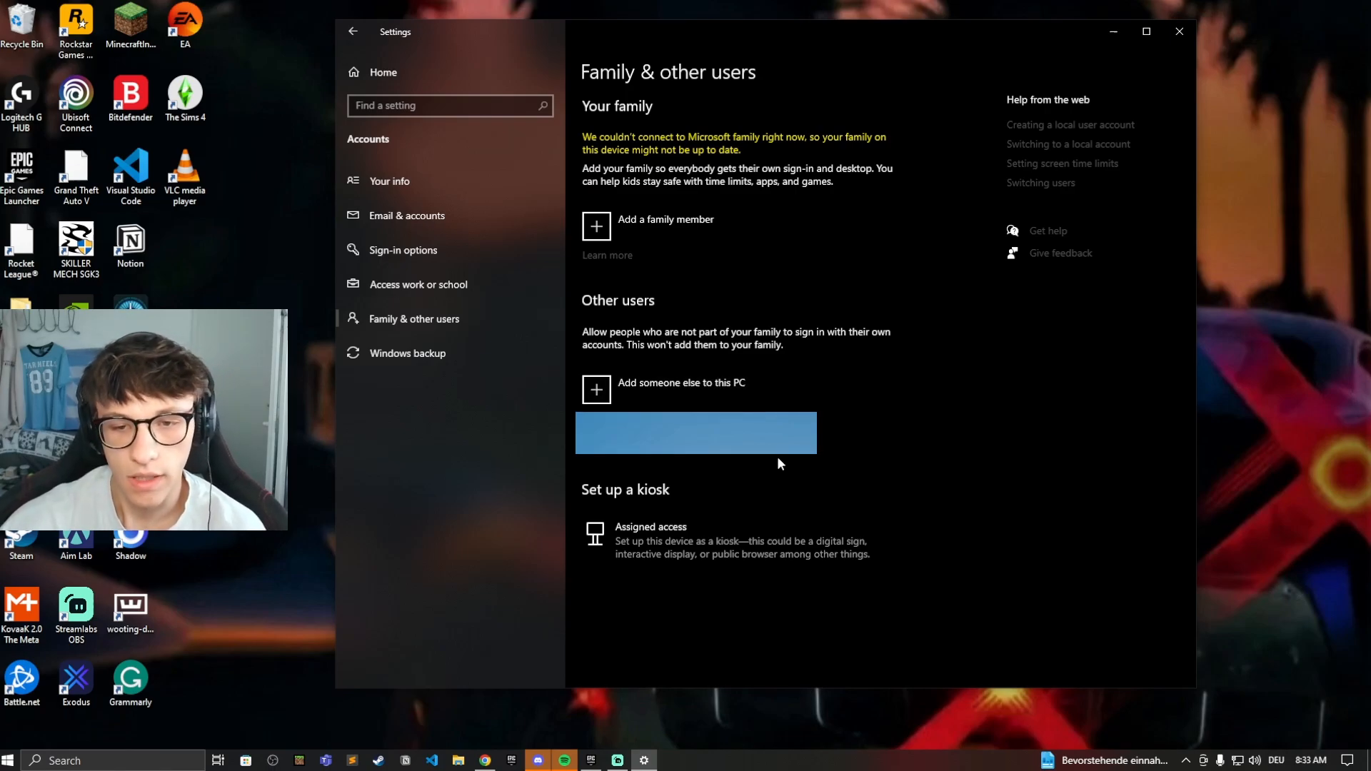
mouse_move(1040, 476)
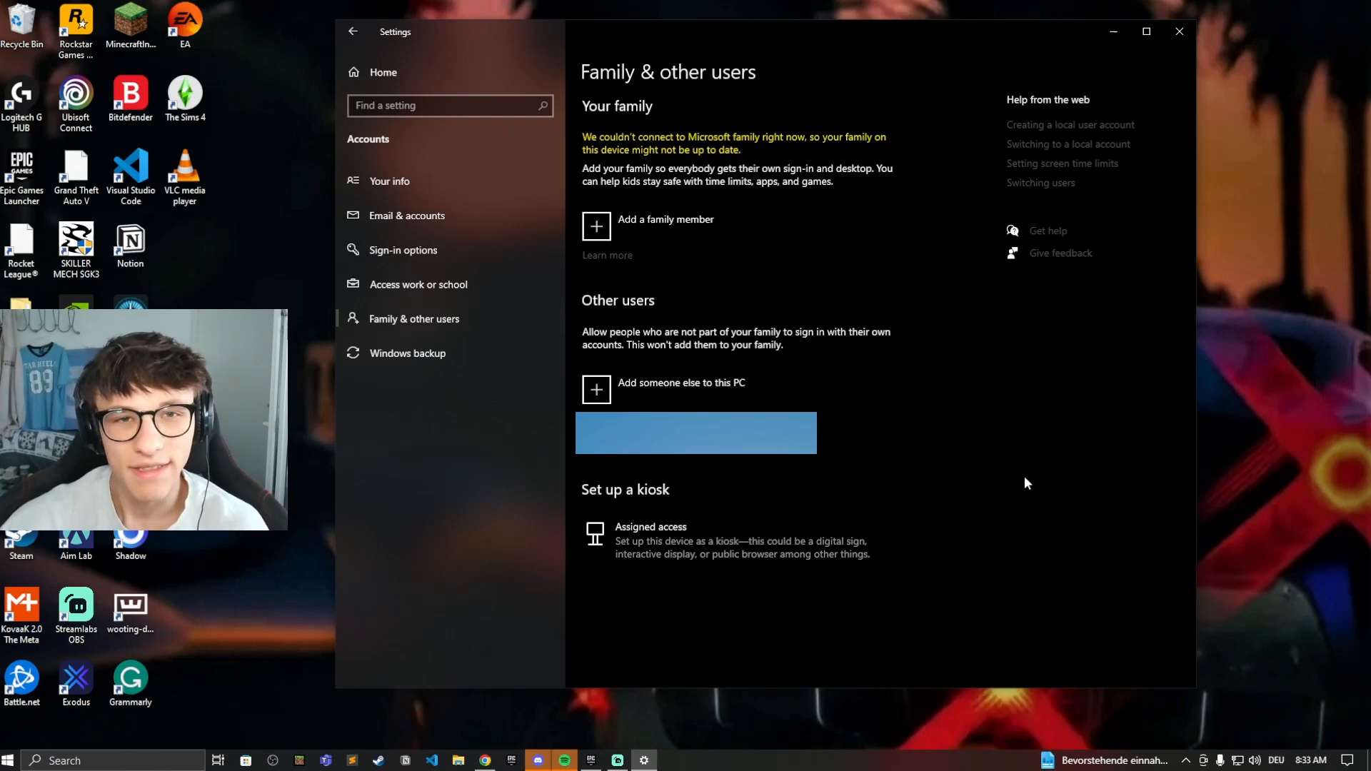
mouse_move(1016, 462)
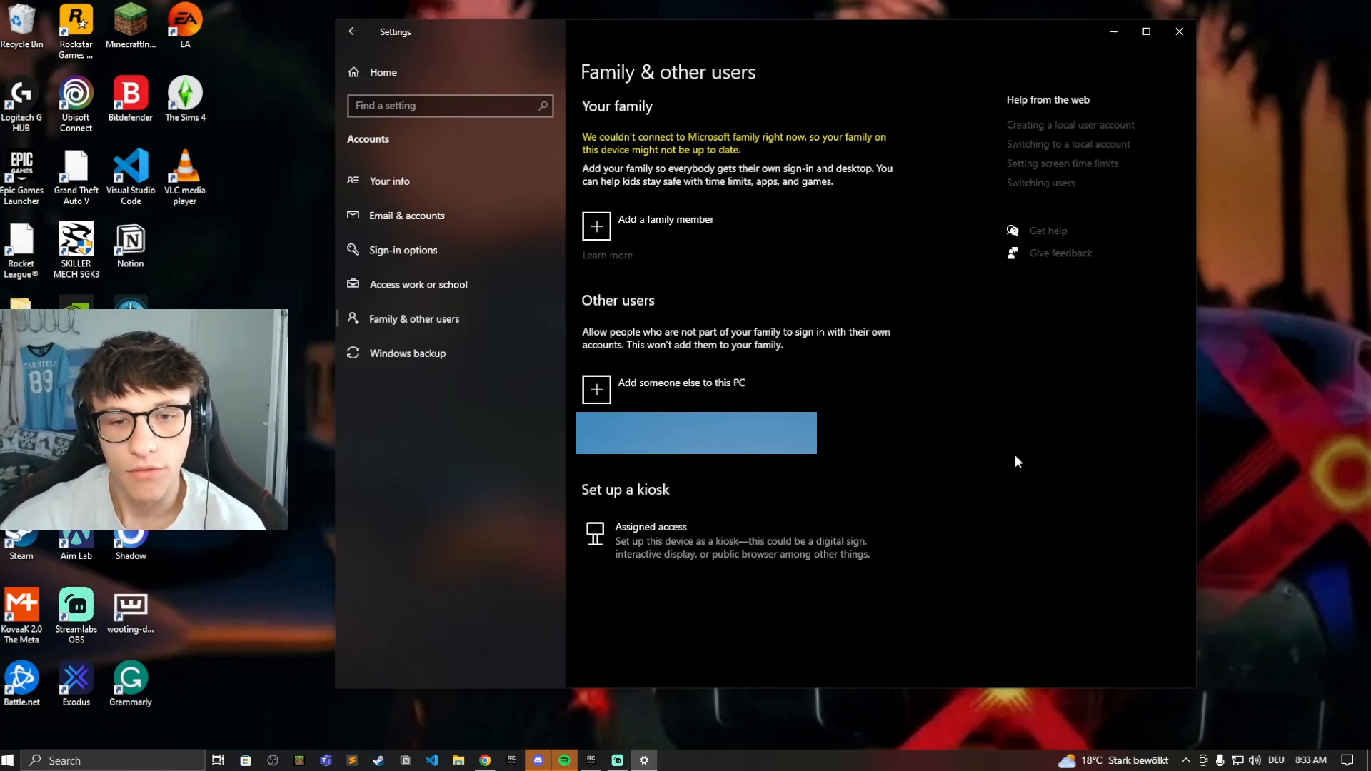